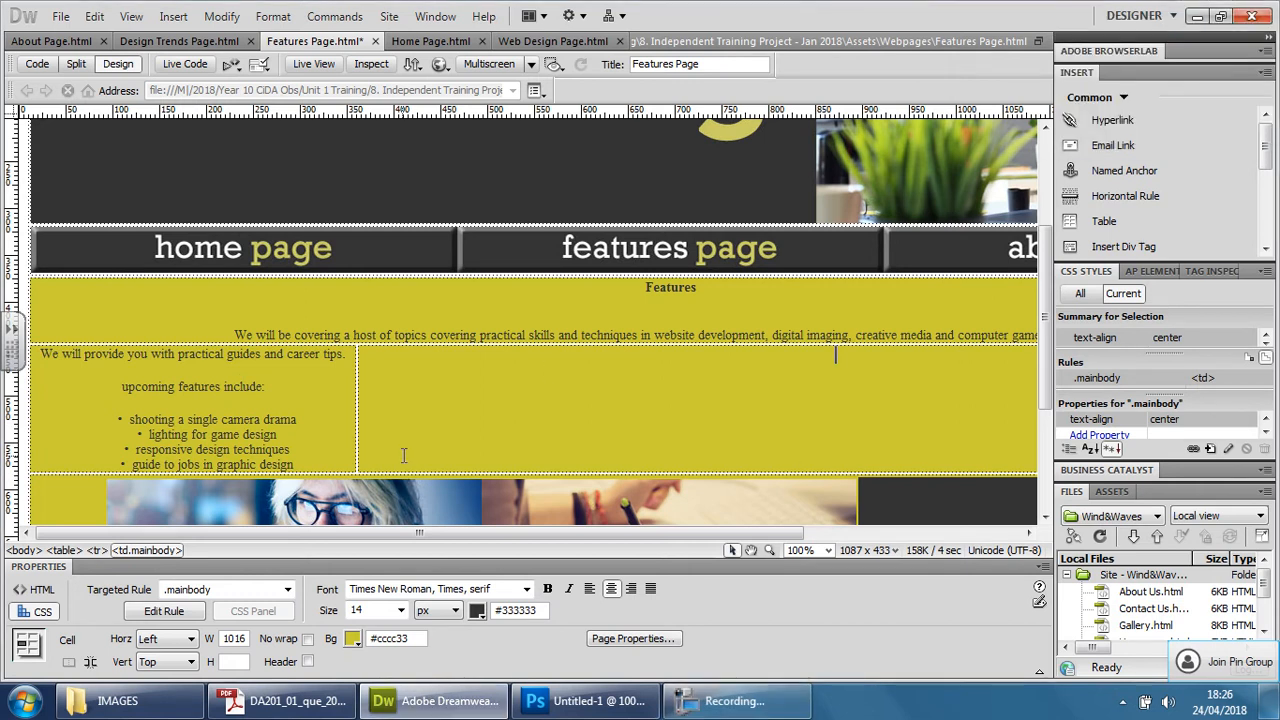
Step: Left-align the Features heading and opening paragraph and preview the page in Chrome
{"action": "scroll", "scroll_direction": "down", "scroll_amount": 3}
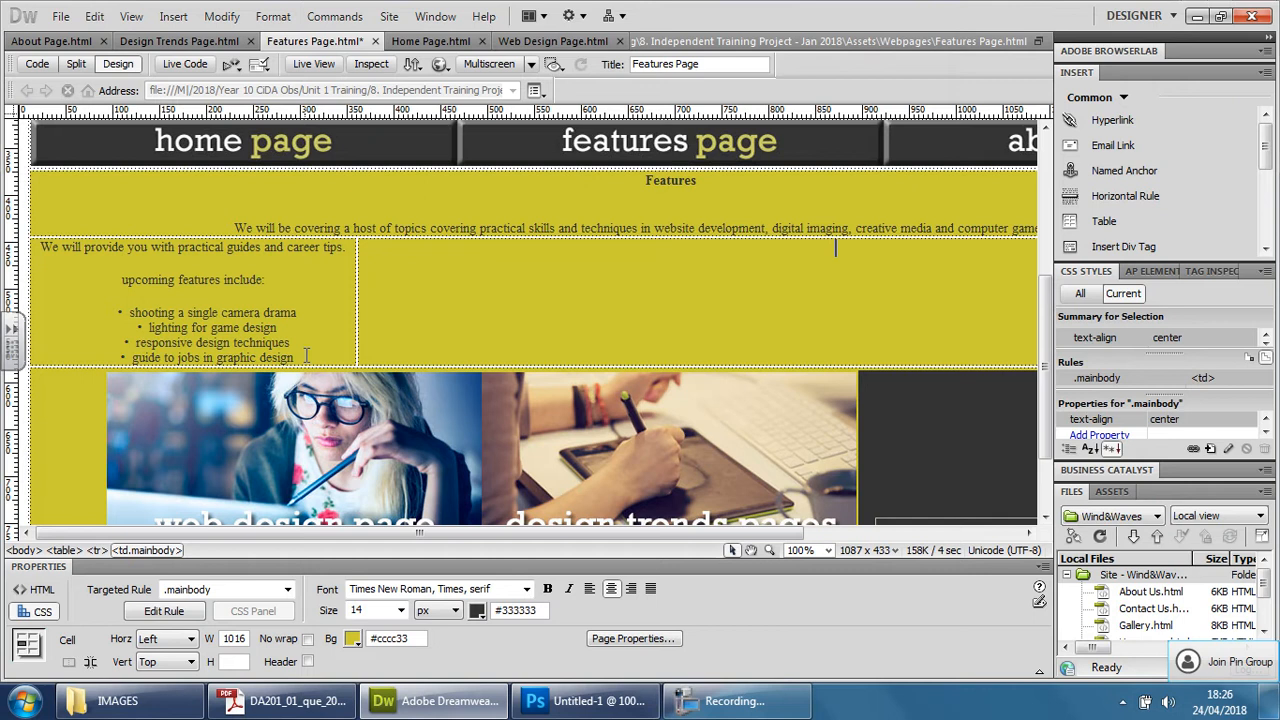
{"action": "left_click_drag", "start_coordinate": [40, 248], "coordinate": [296, 356]}
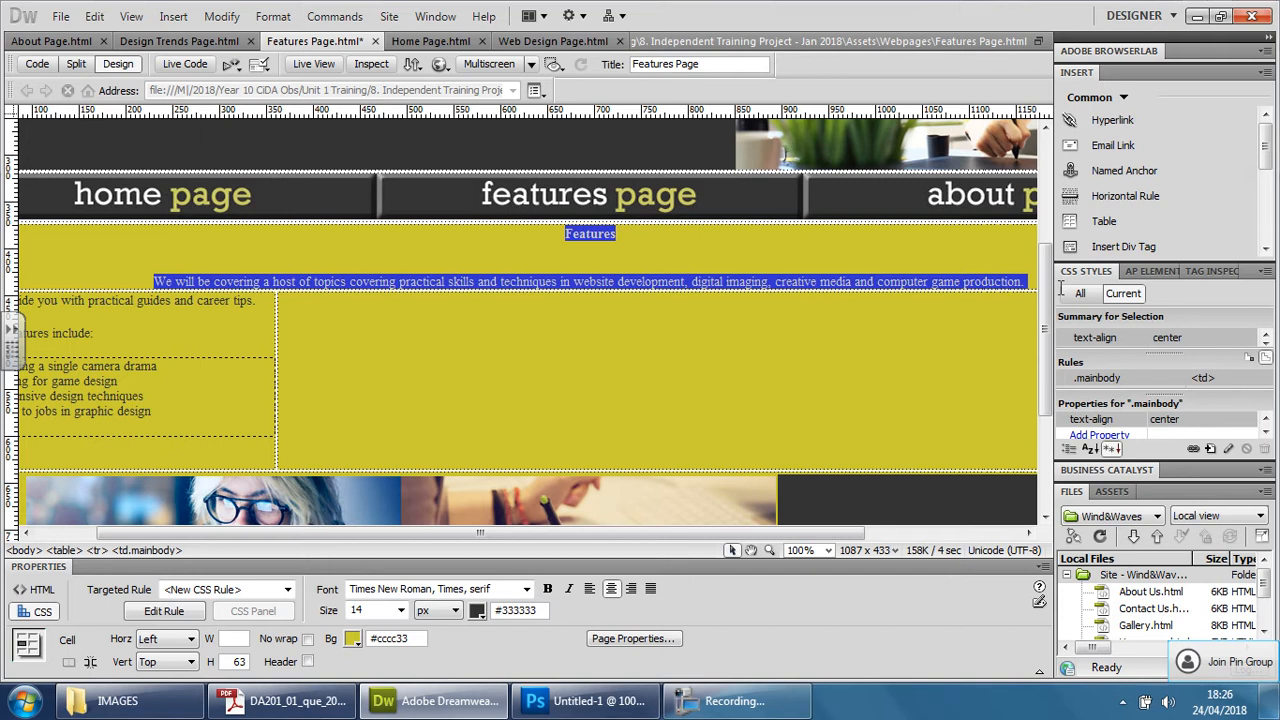
{"action": "right_click", "coordinate": [920, 280]}
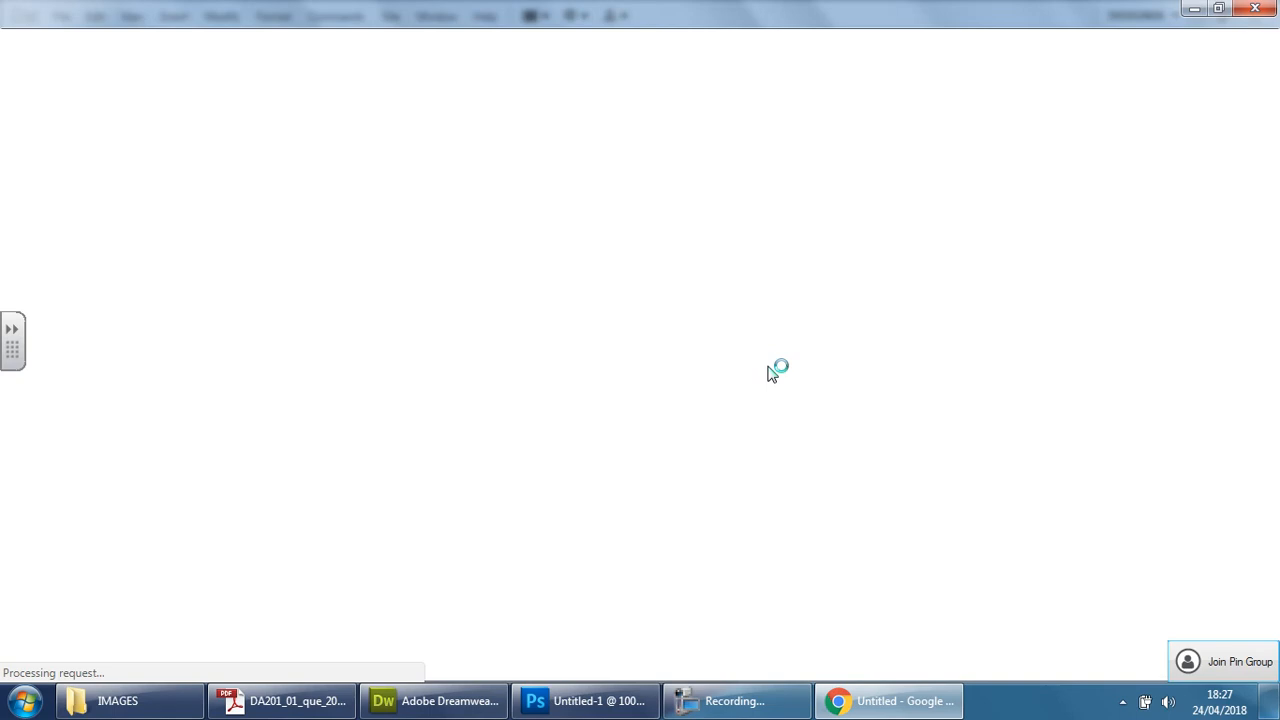
Step: View the Features page in Chrome, then go to the home page via the navigation bar
{"action": "left_click", "coordinate": [630, 368]}
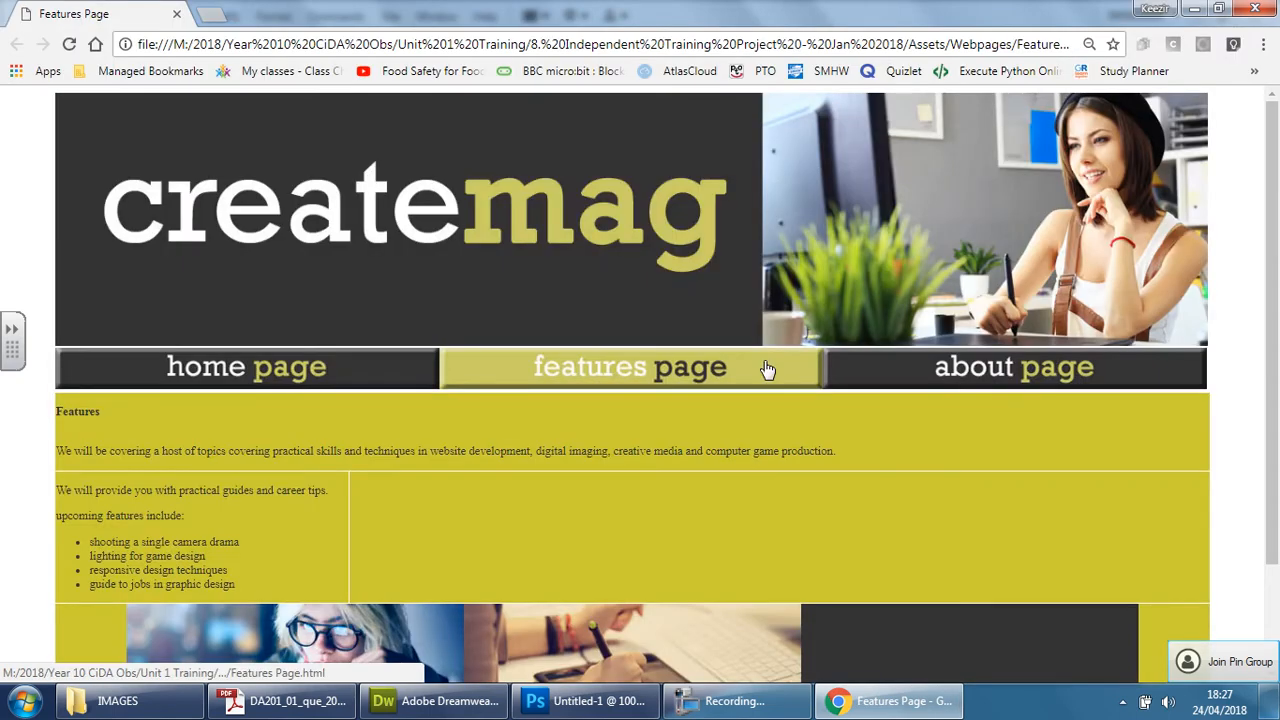
{"action": "scroll", "scroll_direction": "down", "scroll_amount": 3}
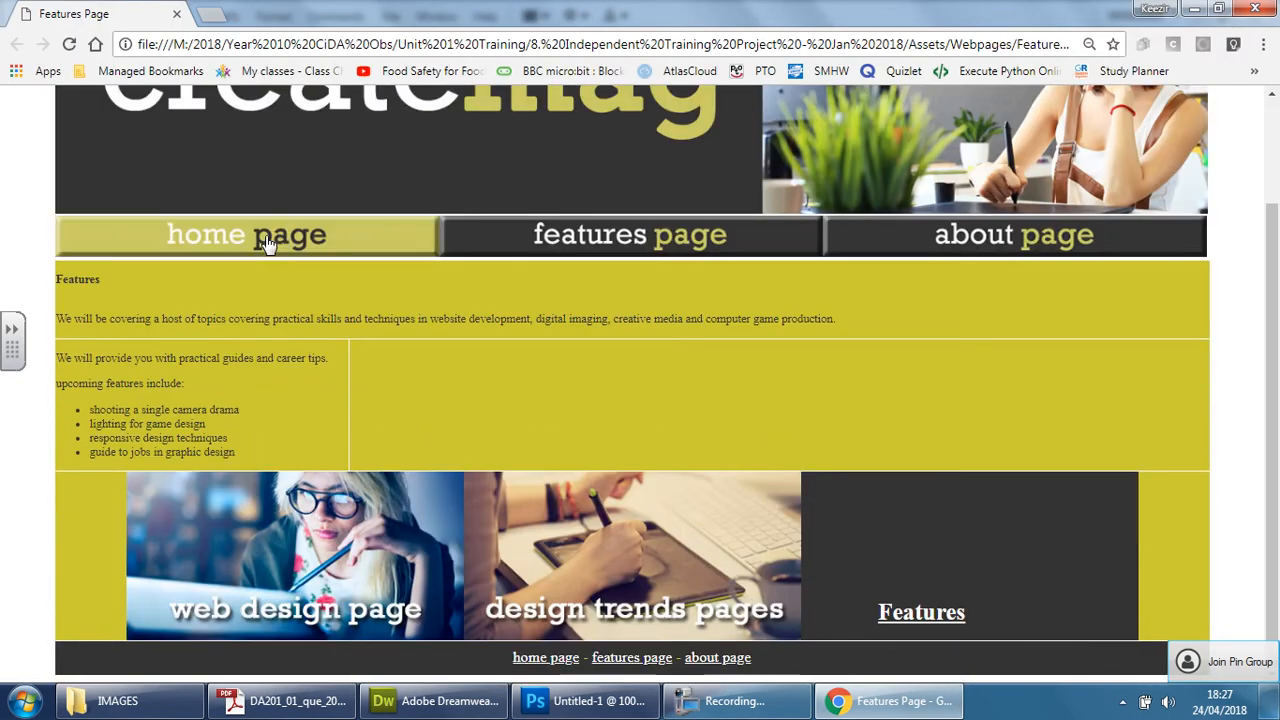
{"action": "left_click", "coordinate": [246, 234]}
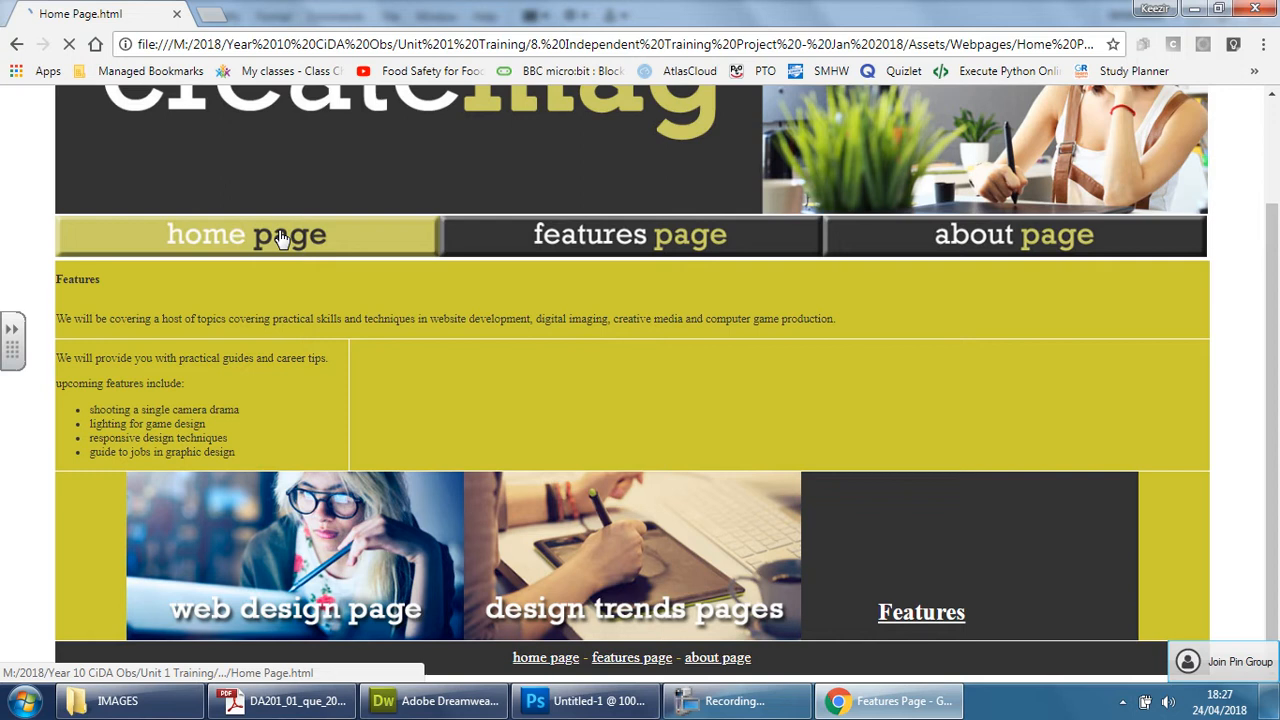
{"action": "left_click", "coordinate": [248, 234]}
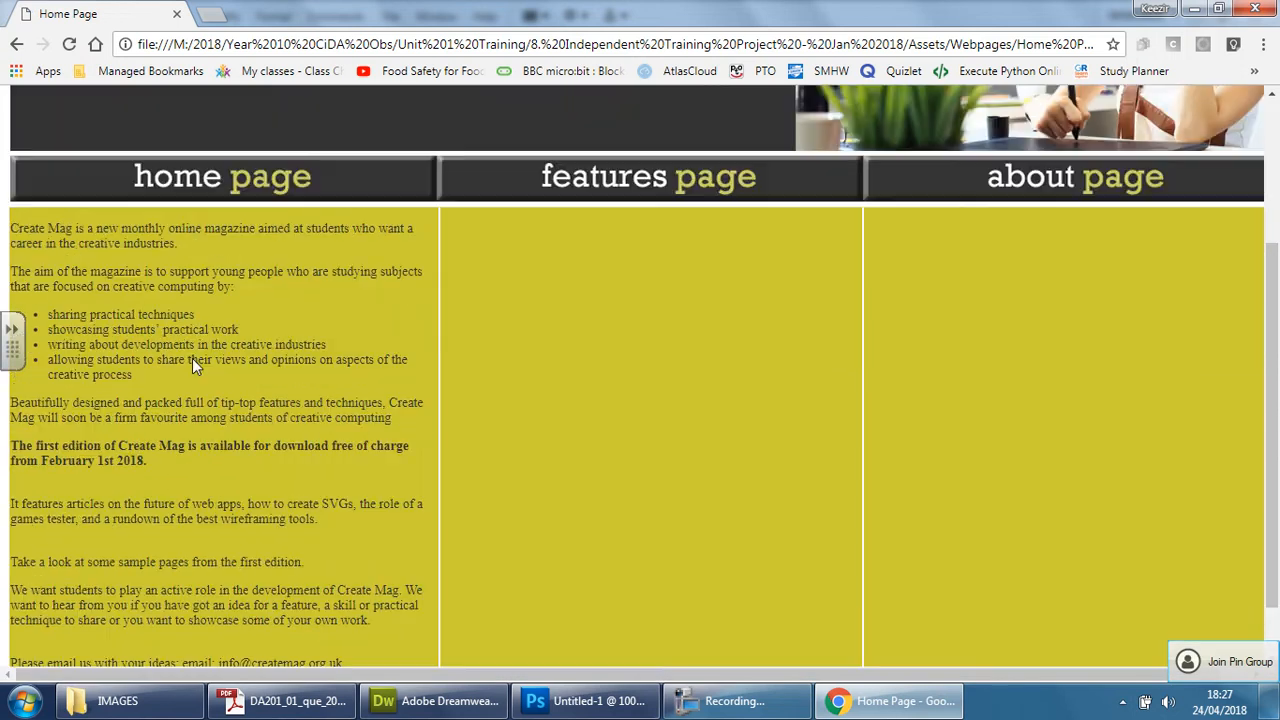
Step: Visit the about page, then return to the Features page
{"action": "left_click", "coordinate": [1076, 176]}
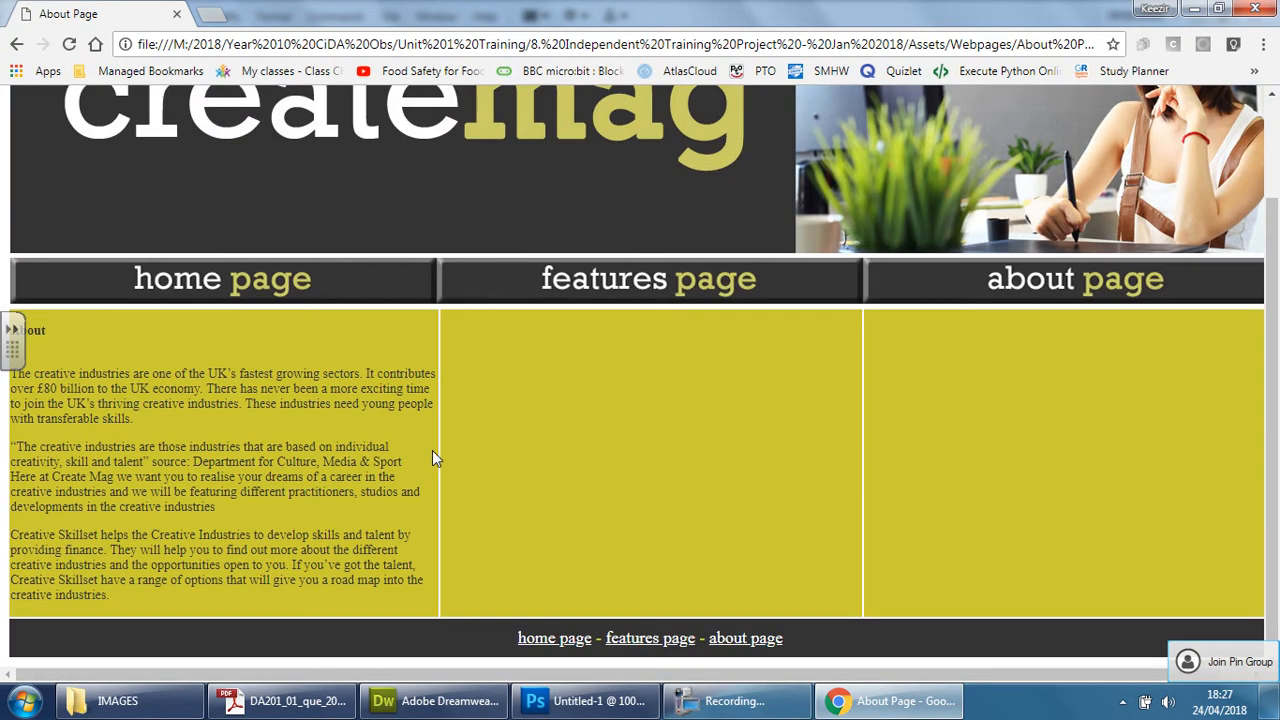
{"action": "left_click", "coordinate": [648, 278]}
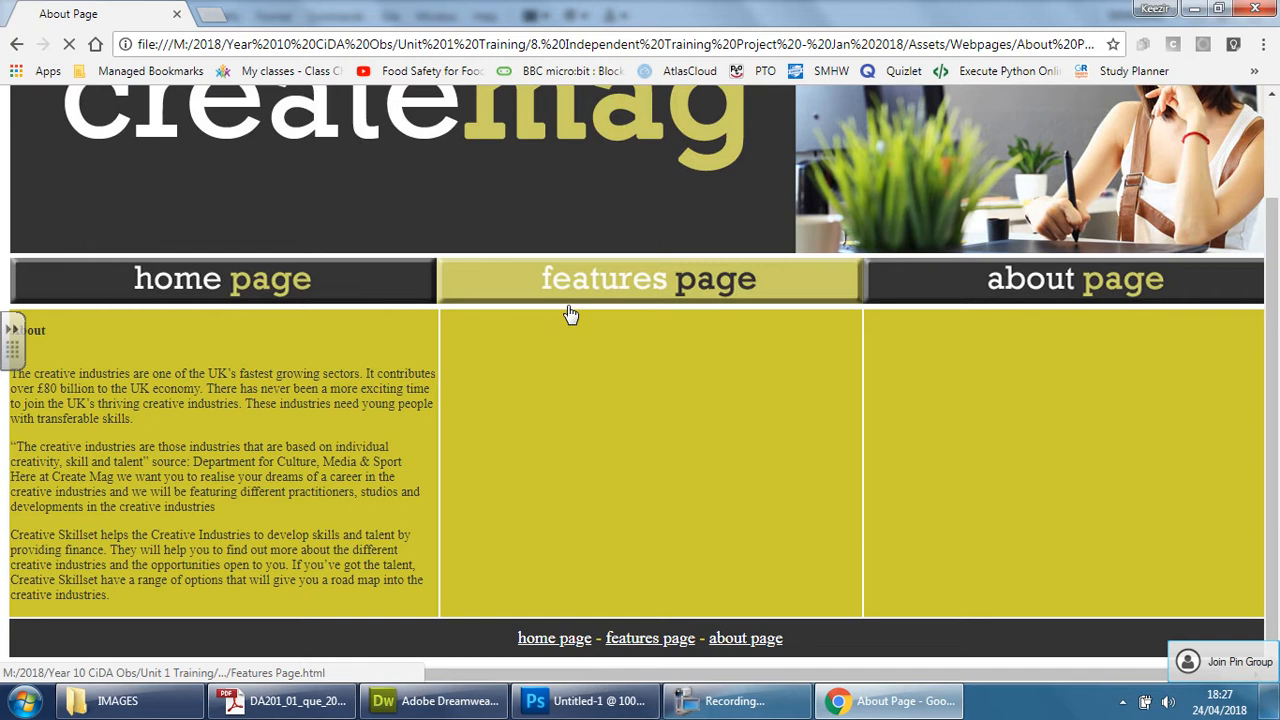
{"action": "left_click", "coordinate": [648, 278]}
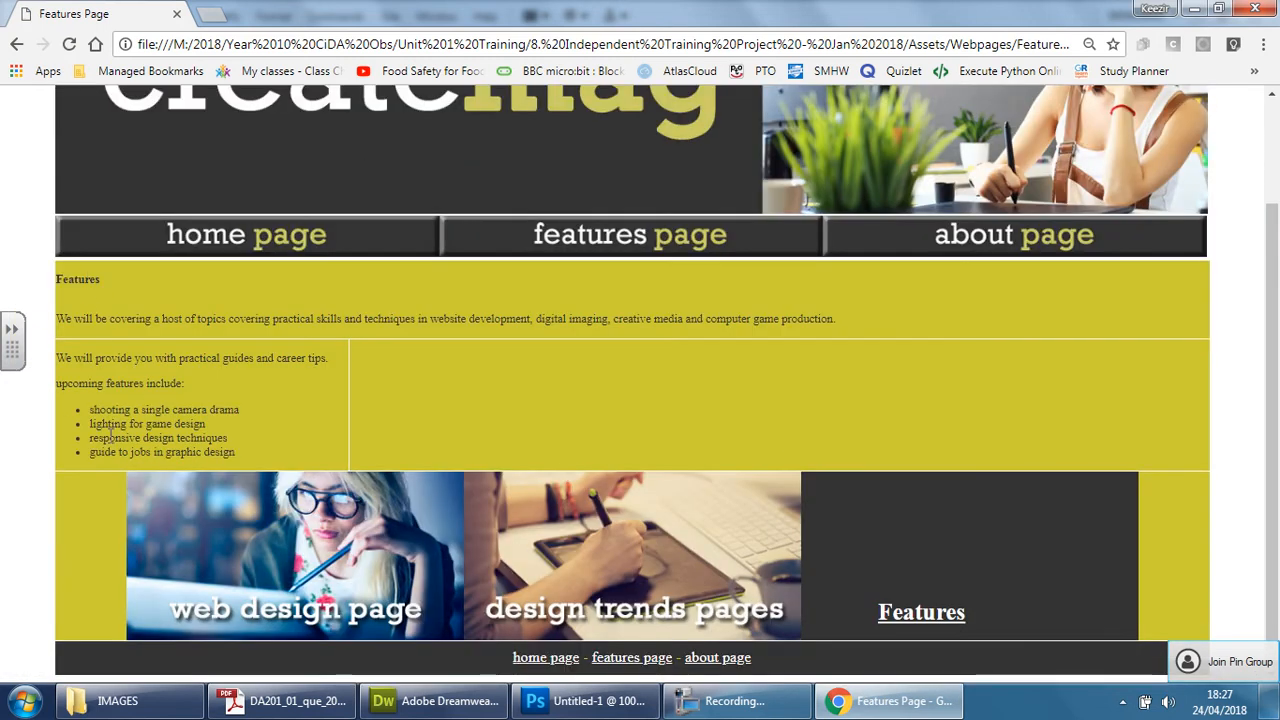
{"action": "mouse_move", "coordinate": [688, 408]}
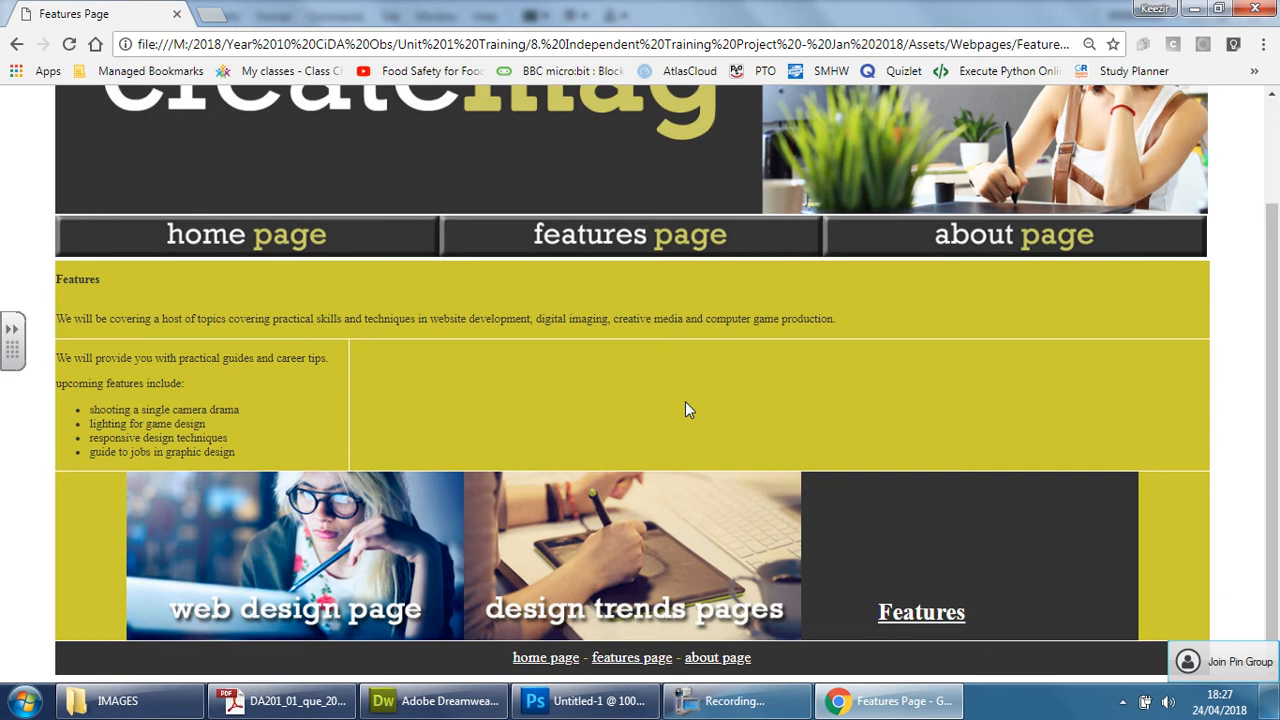
{"action": "mouse_move", "coordinate": [588, 388]}
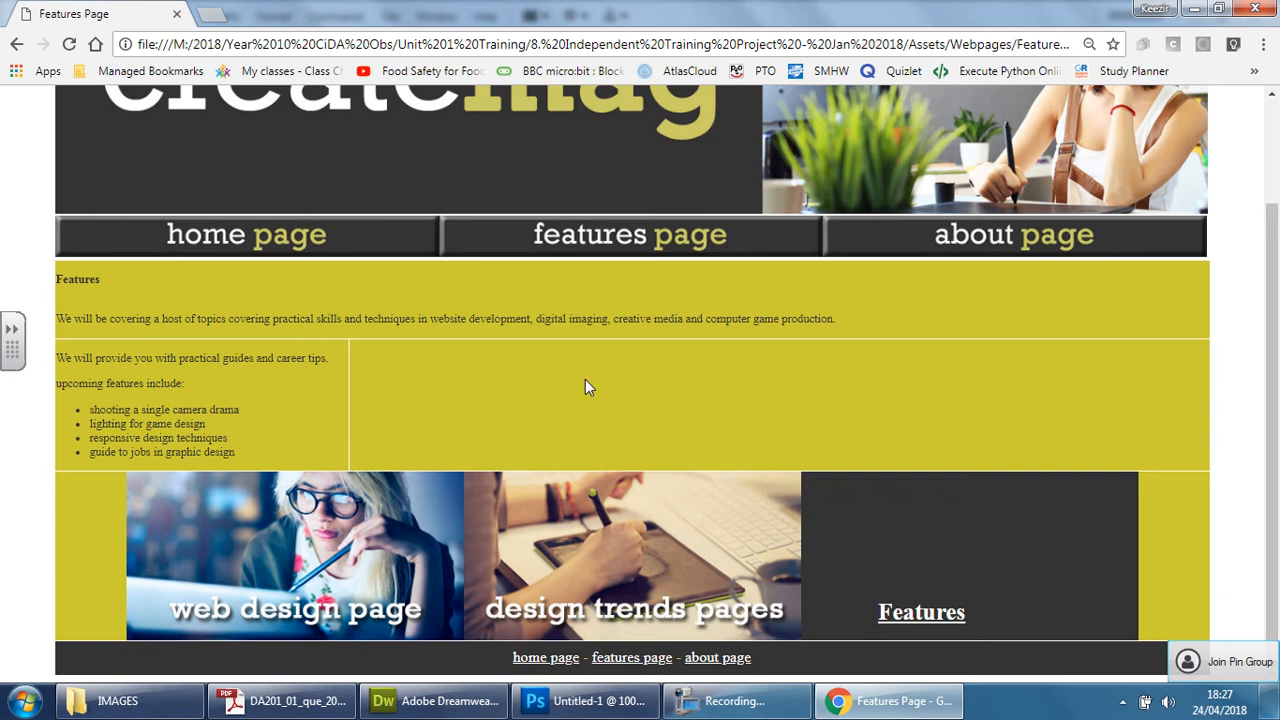